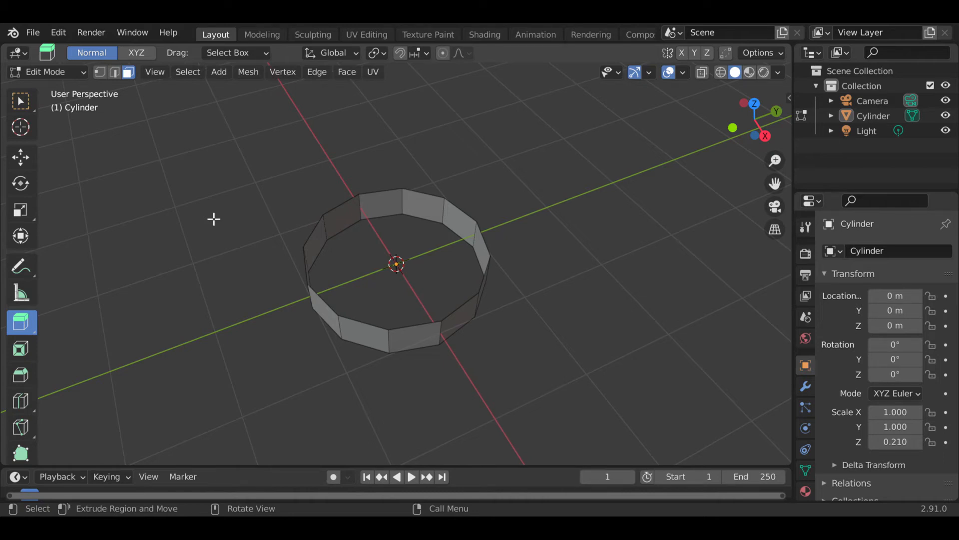
mouse_move(53, 337)
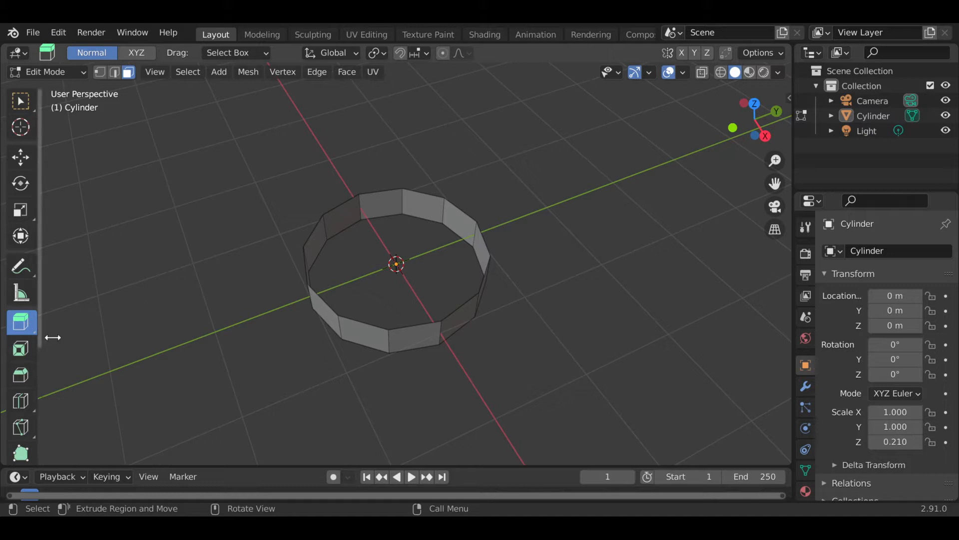
mouse_move(21, 322)
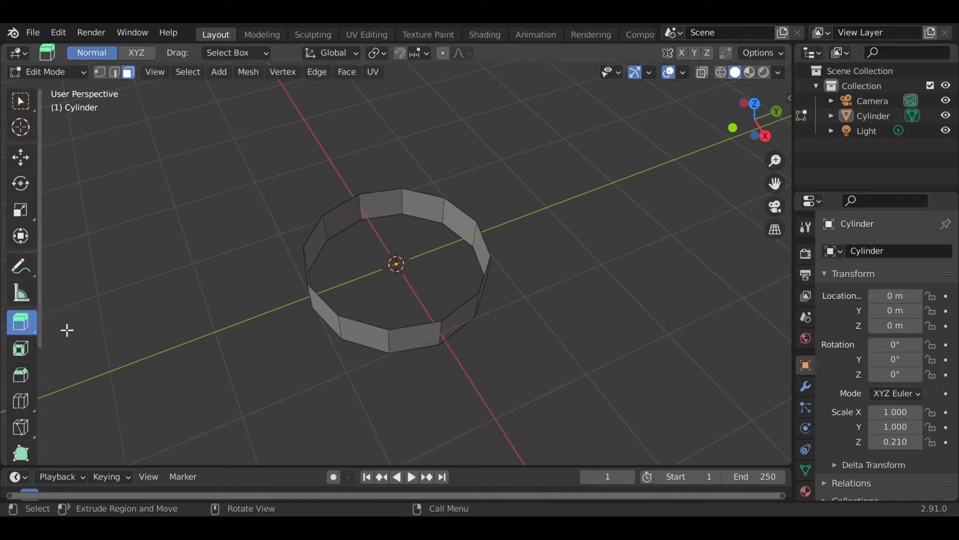
mouse_move(365, 222)
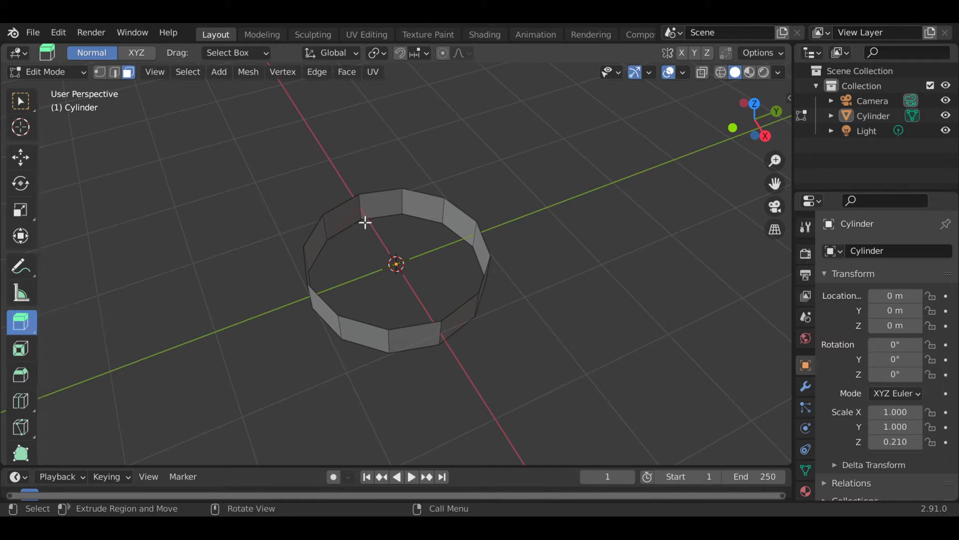
mouse_move(318, 107)
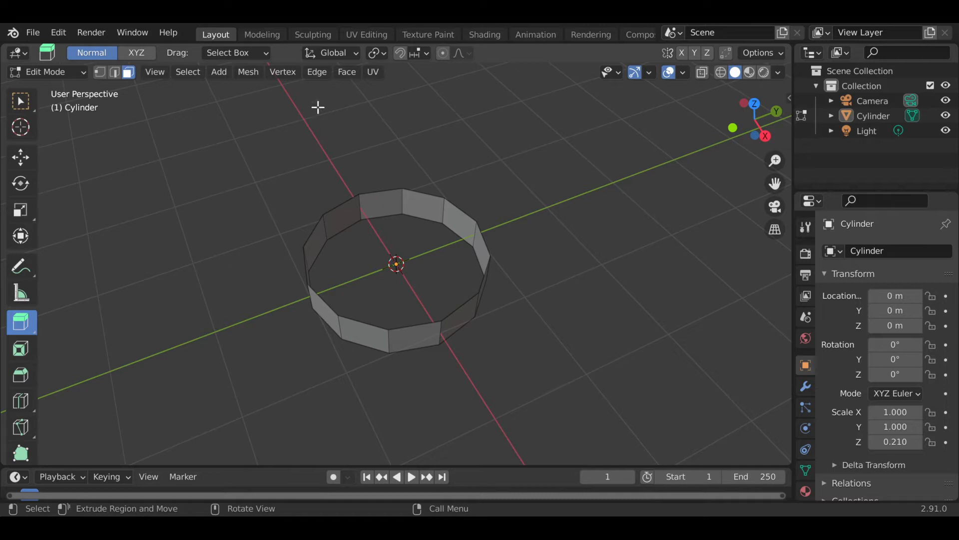
mouse_move(357, 318)
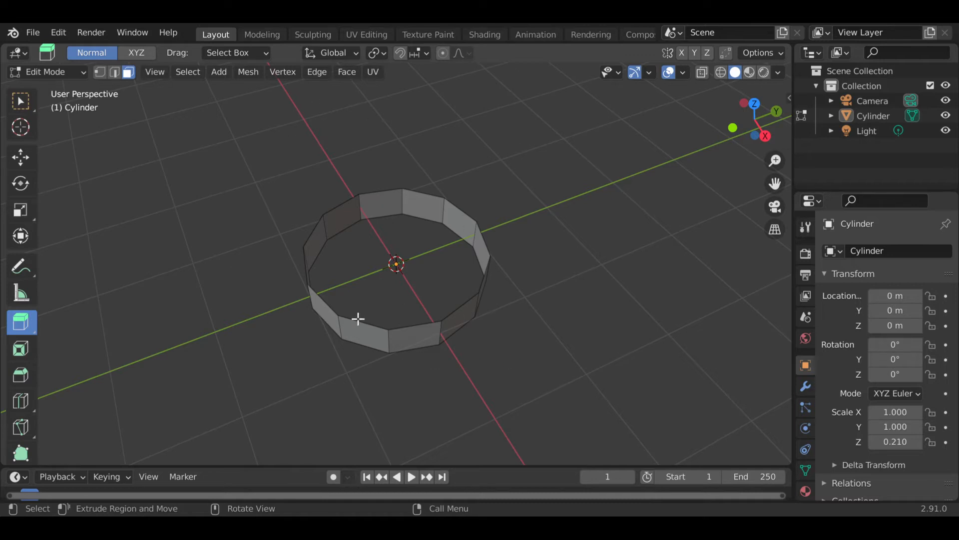
mouse_move(256, 212)
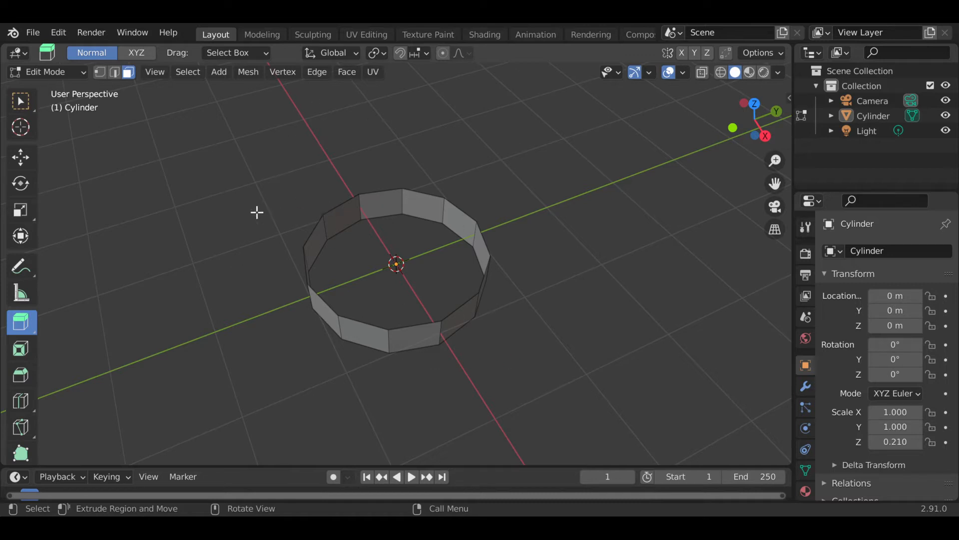
Extrude the selected ring faces outward about 0.45 m with Extrude Region.
click(20, 322)
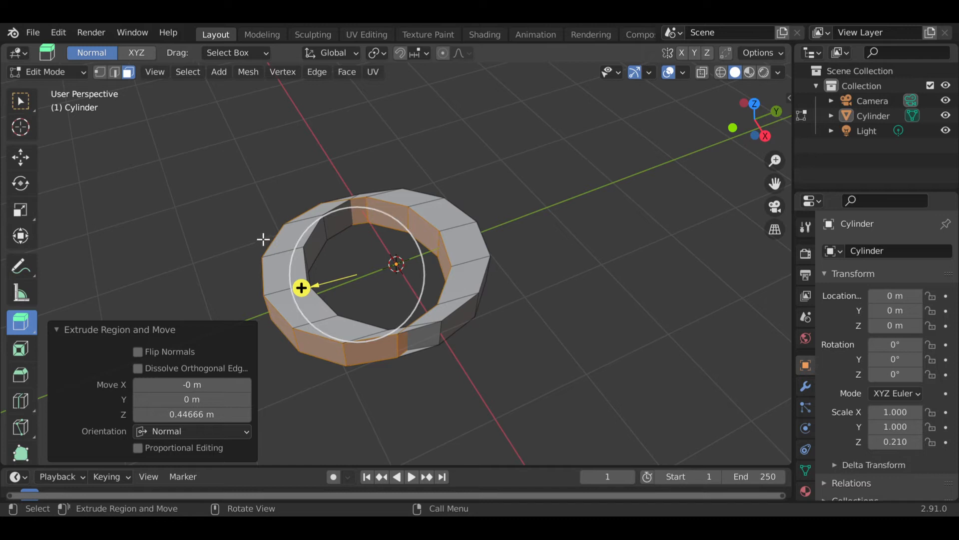
mouse_move(279, 300)
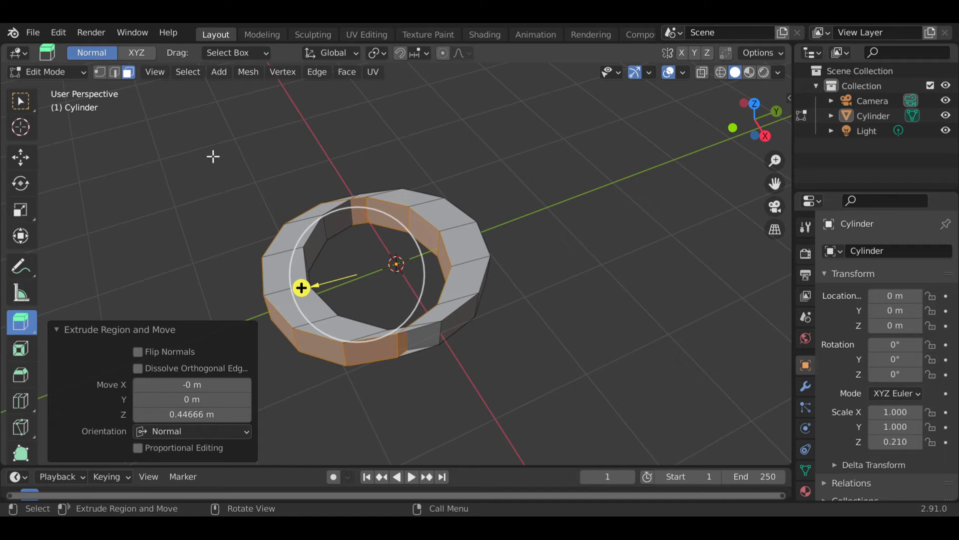
mouse_move(231, 230)
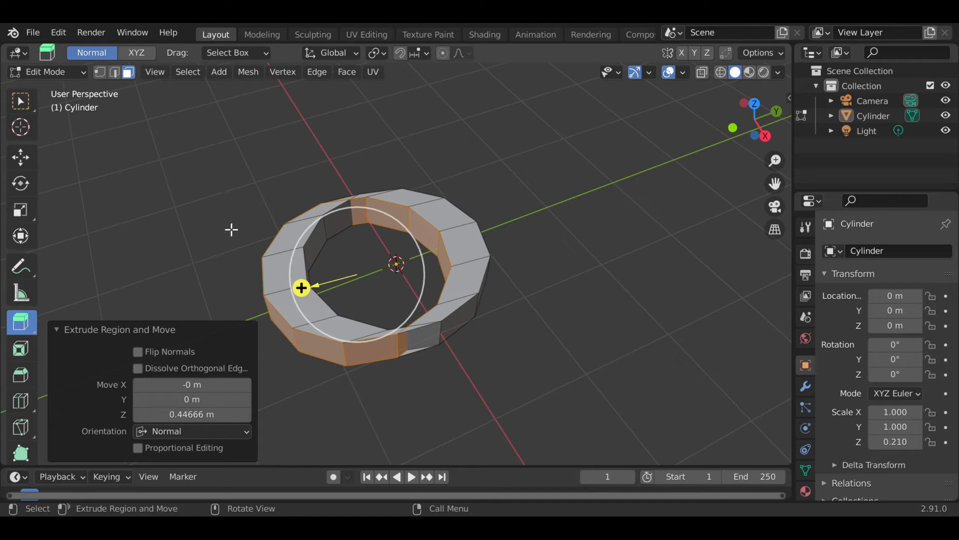
mouse_move(245, 220)
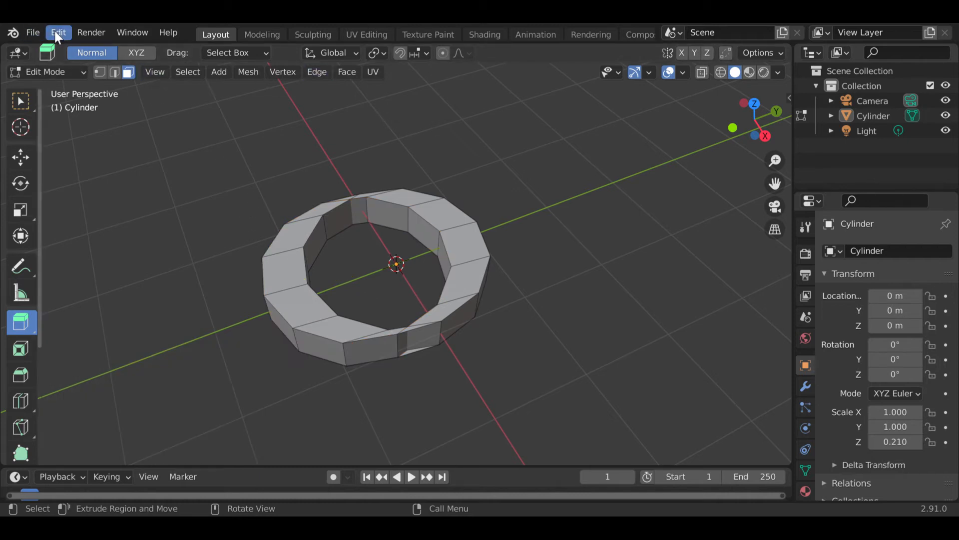
Undo the outward extrusion and choose Extrude Along Normals from the extrude flyout.
click(58, 32)
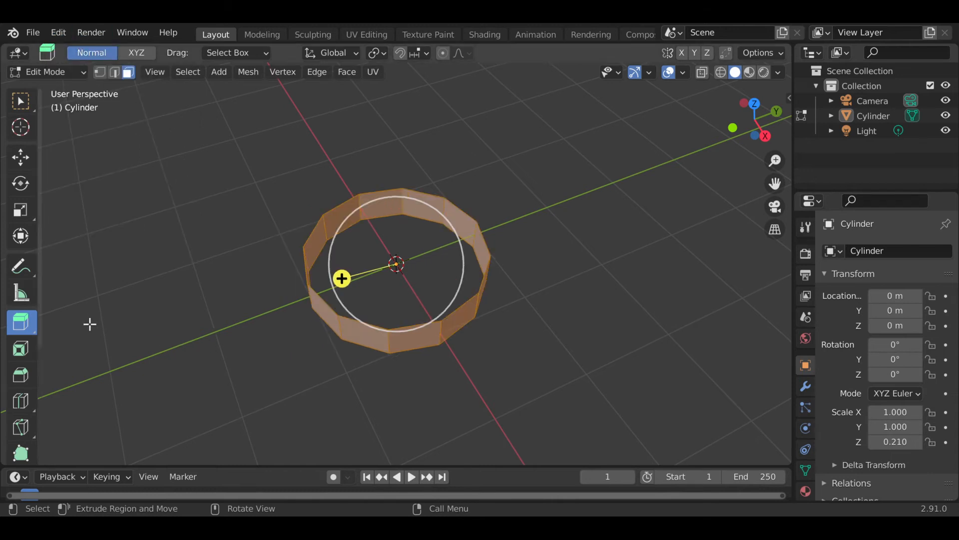
mouse_move(262, 233)
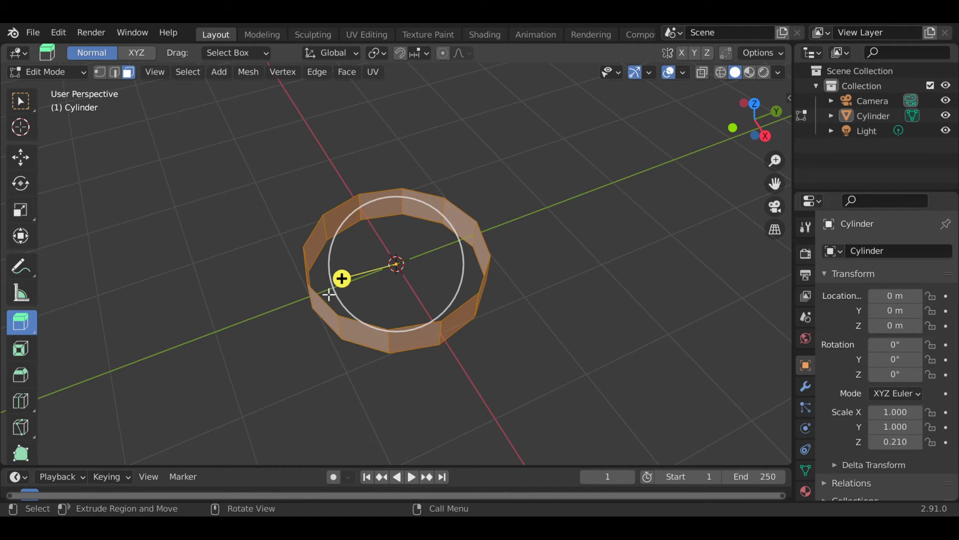
mouse_move(21, 323)
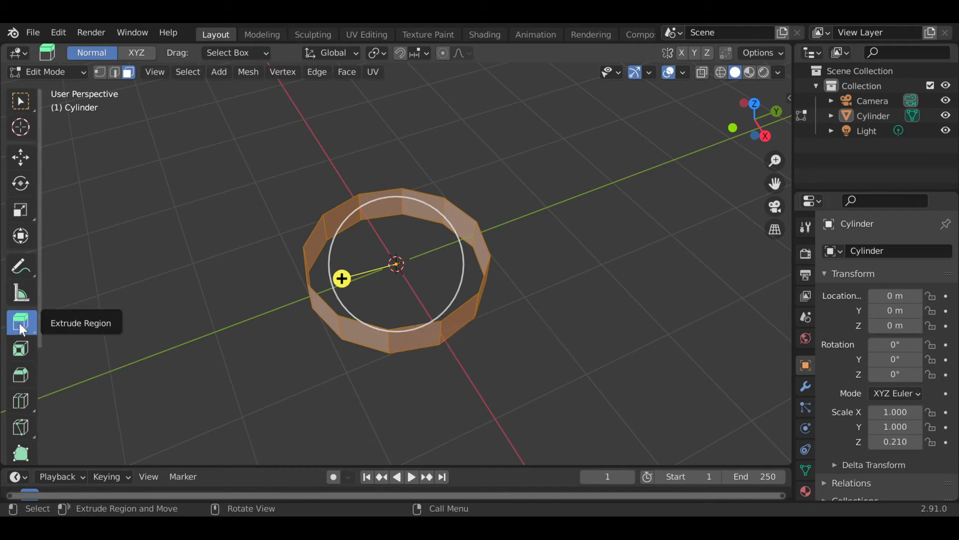
mouse_move(21, 323)
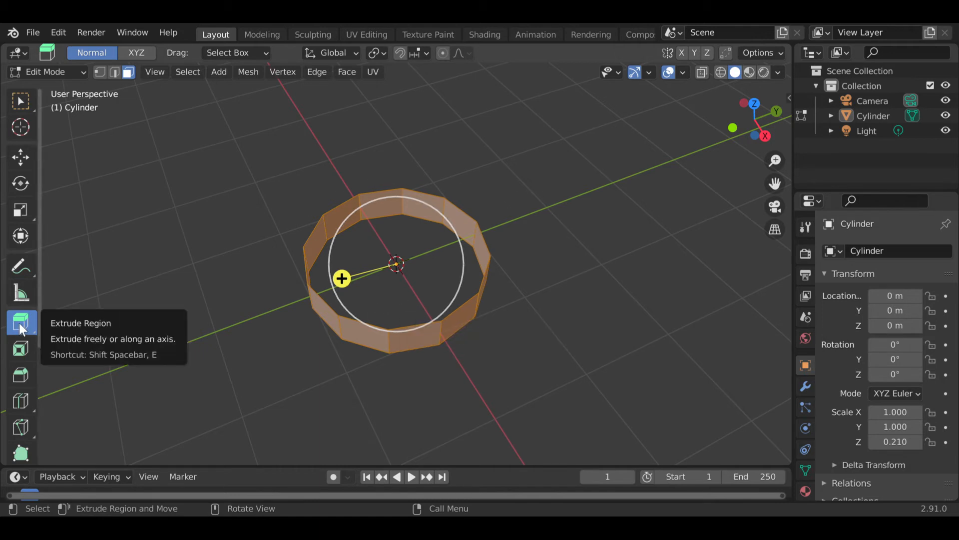
click(20, 321)
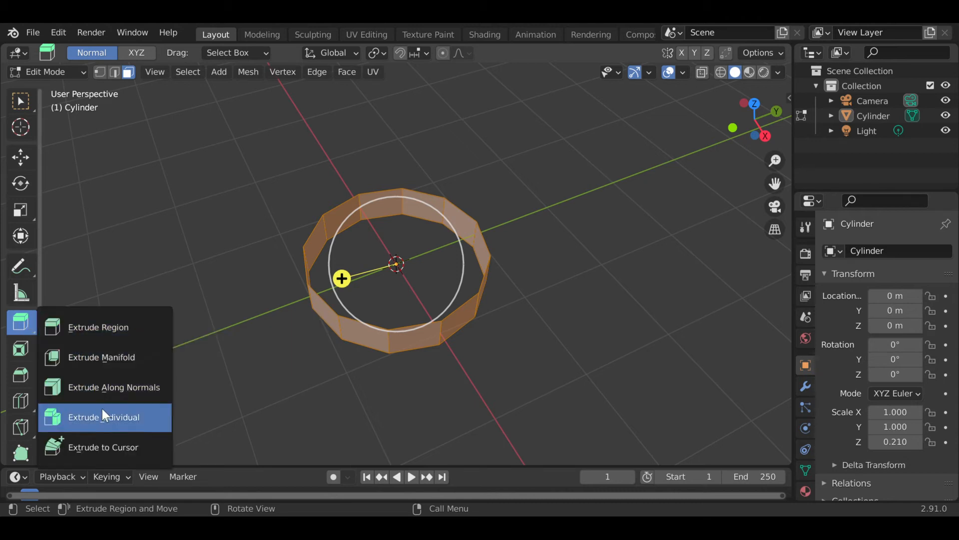
click(103, 417)
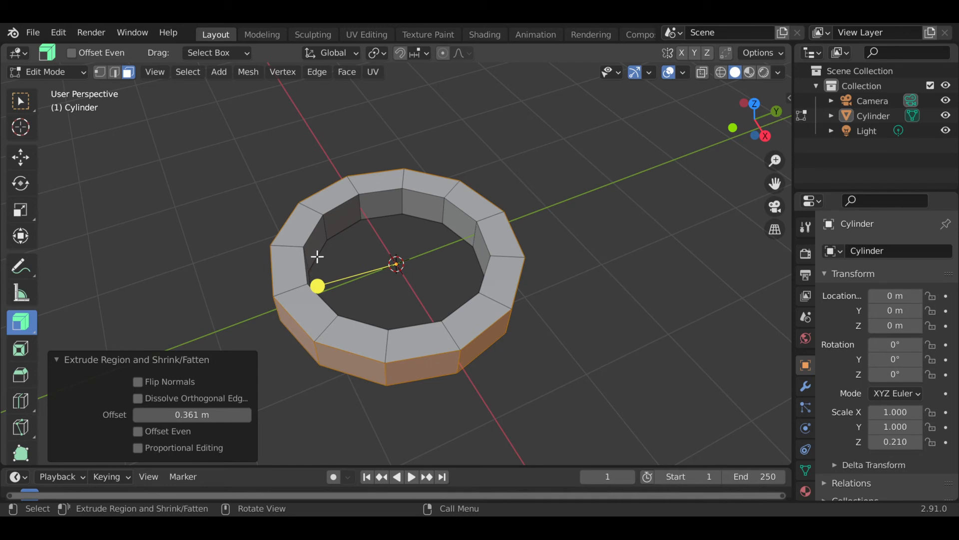
mouse_move(464, 206)
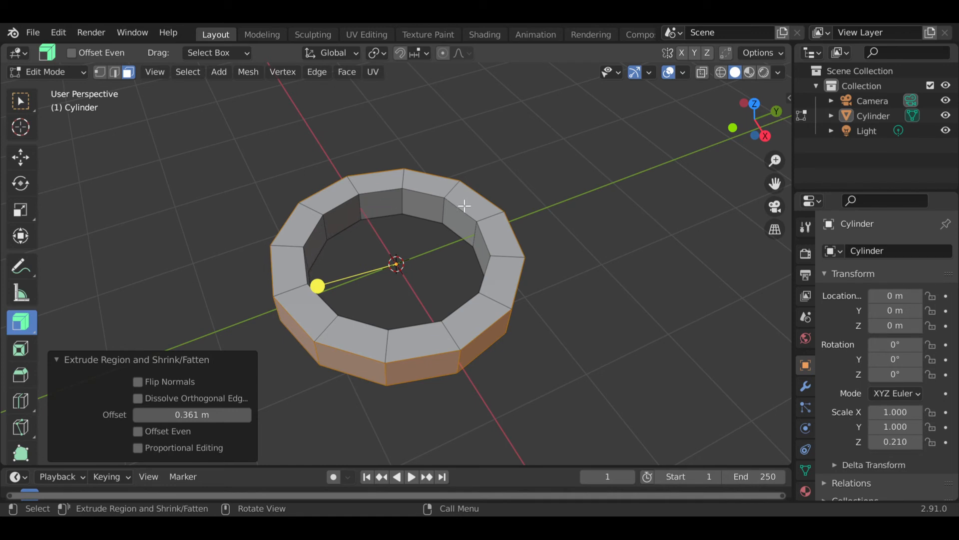
mouse_move(402, 377)
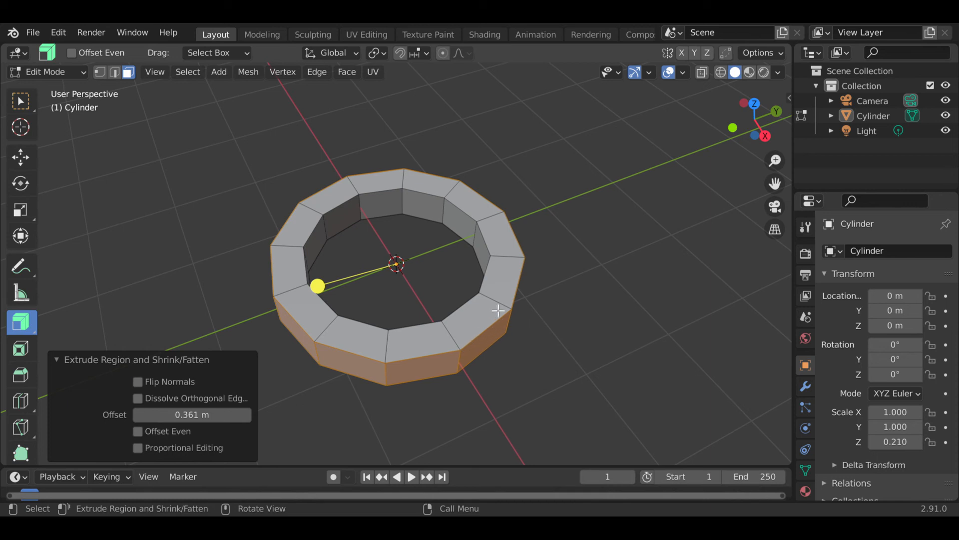
mouse_move(445, 196)
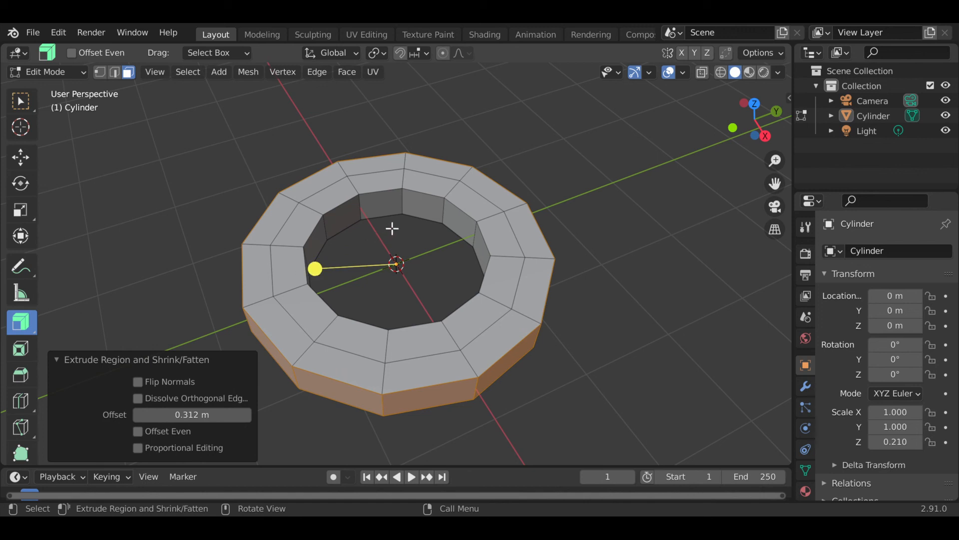
mouse_move(500, 220)
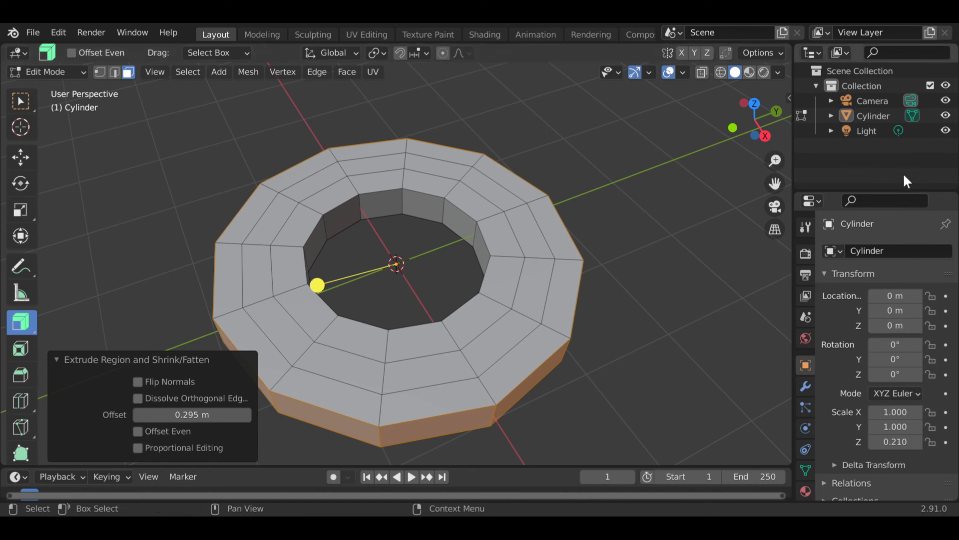
mouse_move(891, 43)
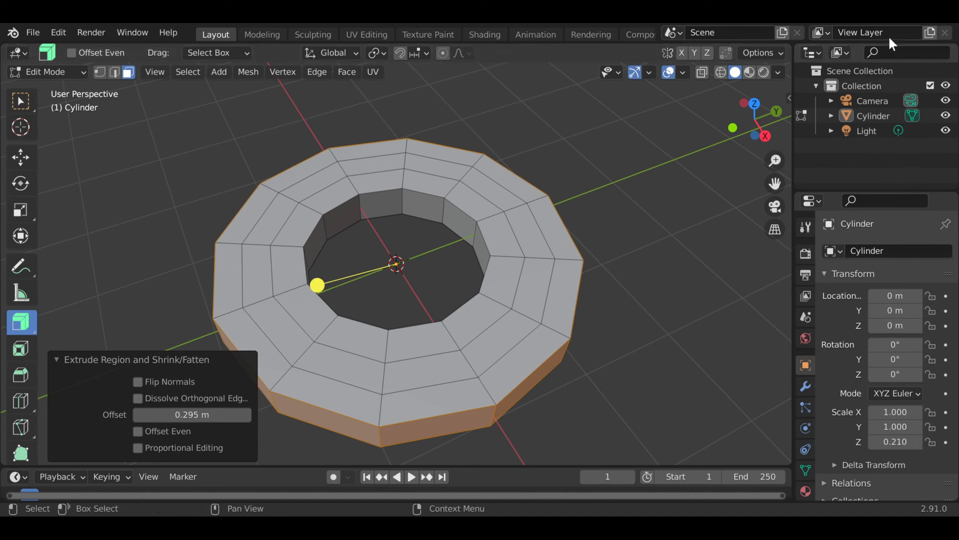